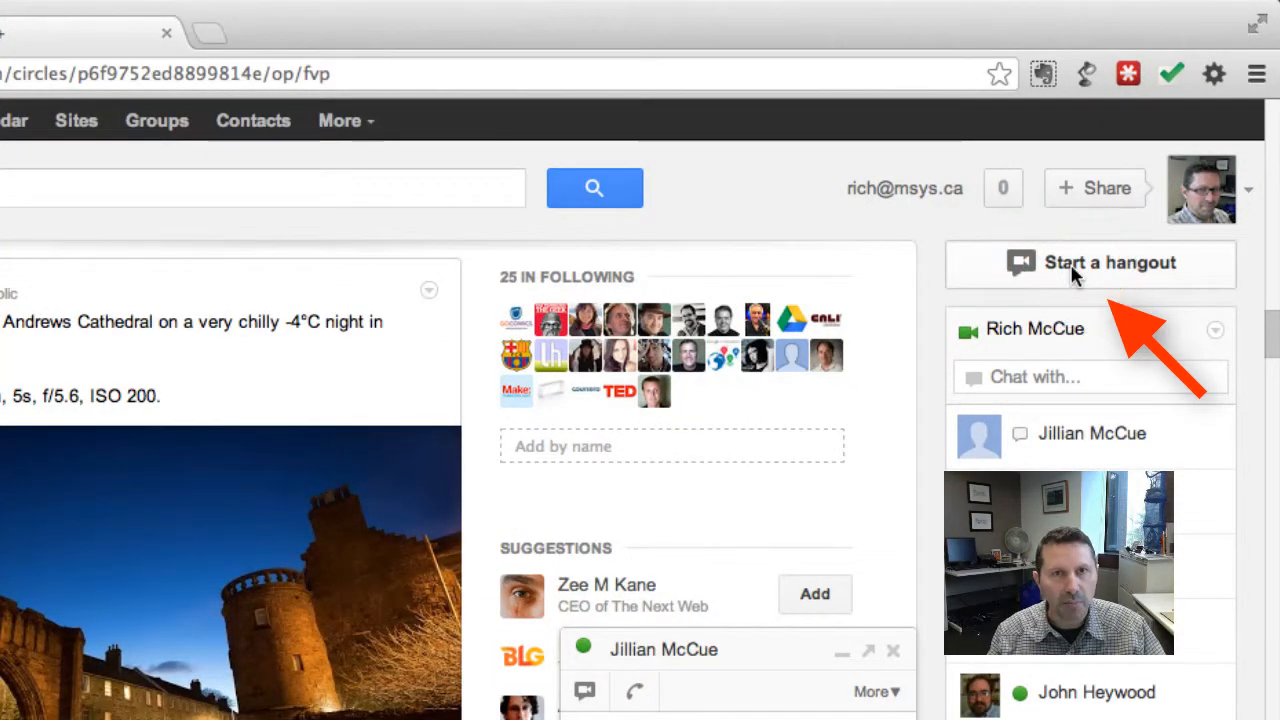
- Start a new Google+ hangout from the right sidebar
{"action": "left_click", "coordinate": [1108, 262]}
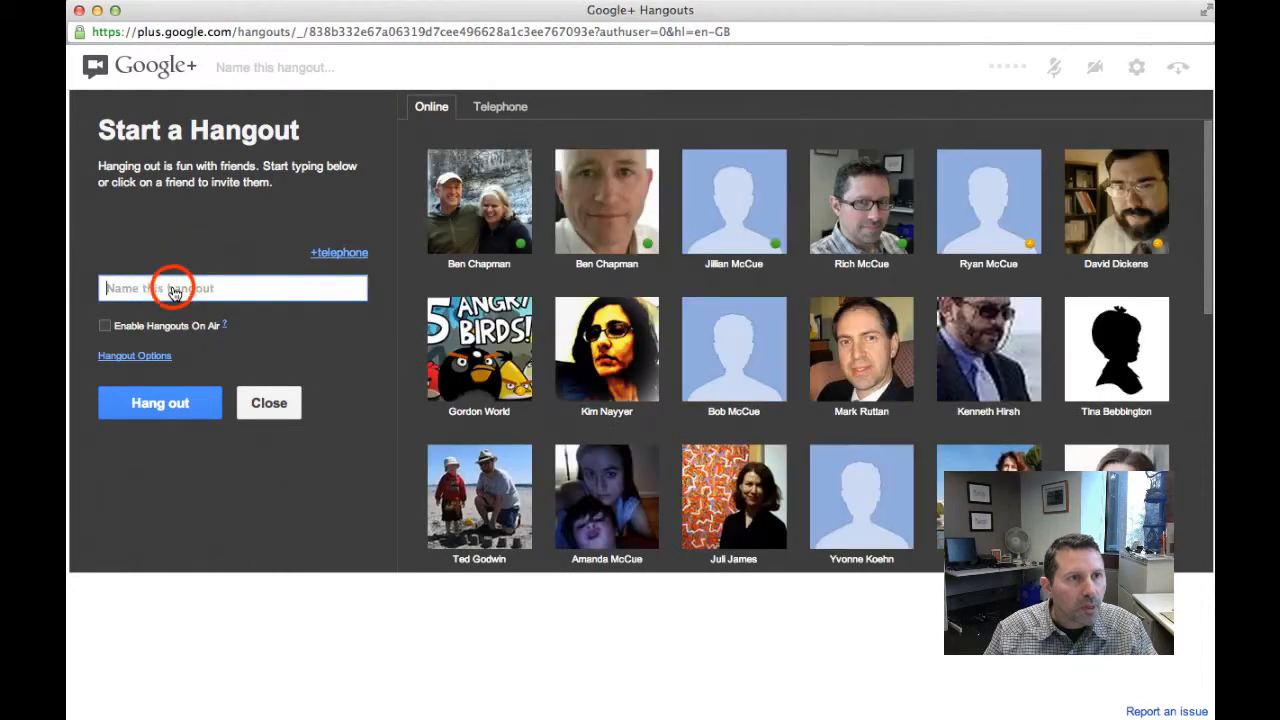
{"action": "type", "text": "Just Testing"}
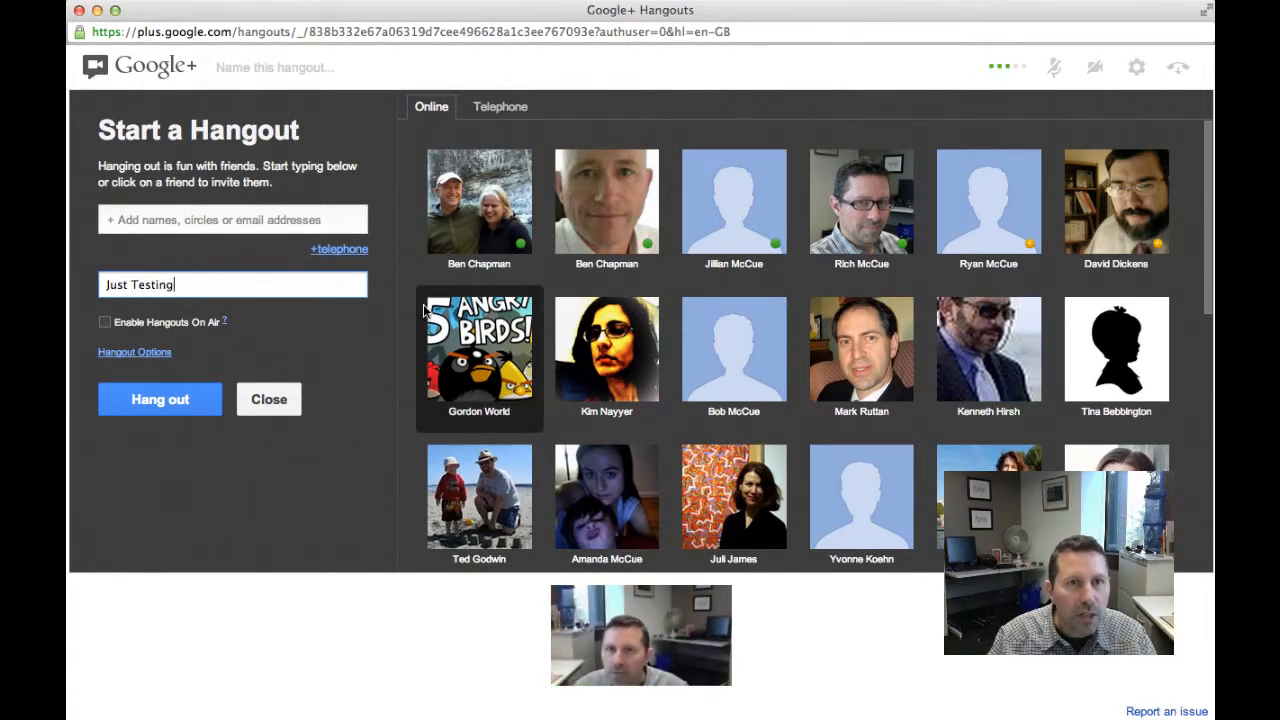
{"action": "left_click", "coordinate": [732, 200]}
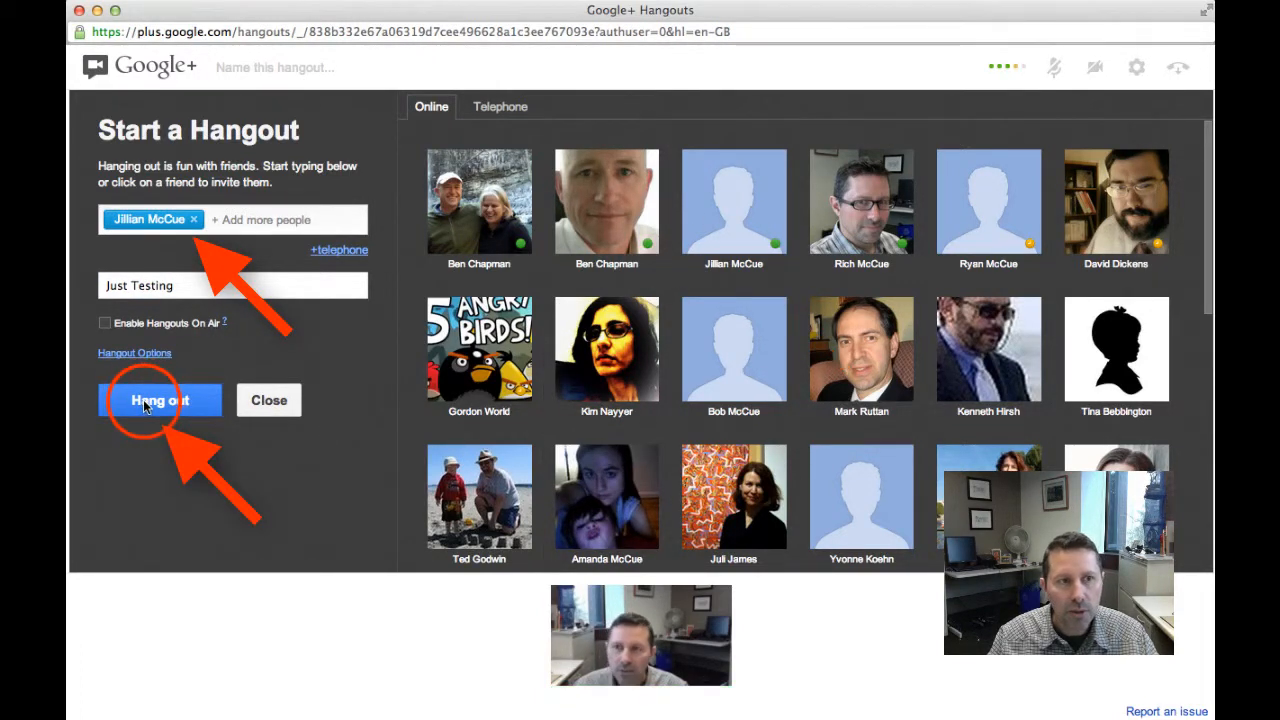
{"action": "left_click", "coordinate": [160, 400]}
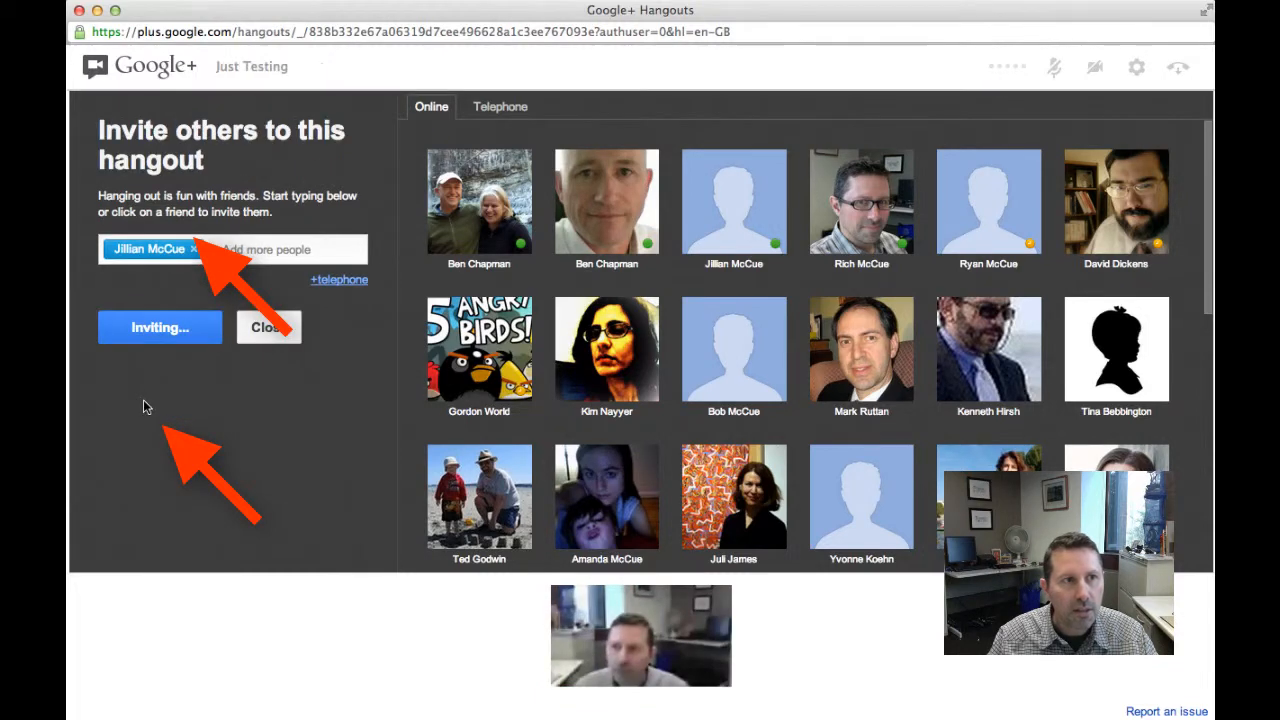
{"action": "left_click", "coordinate": [160, 328]}
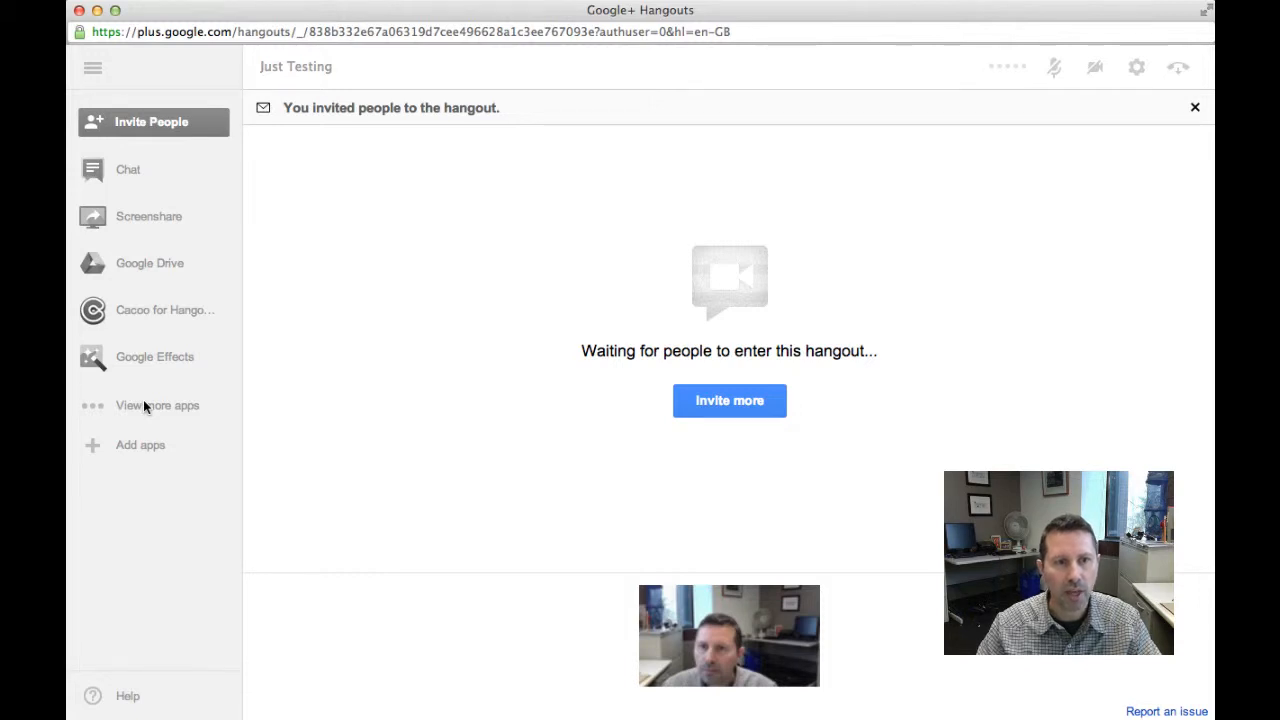
- Dismiss the 'You invited people to the hangout' banner
{"action": "left_click", "coordinate": [1194, 108]}
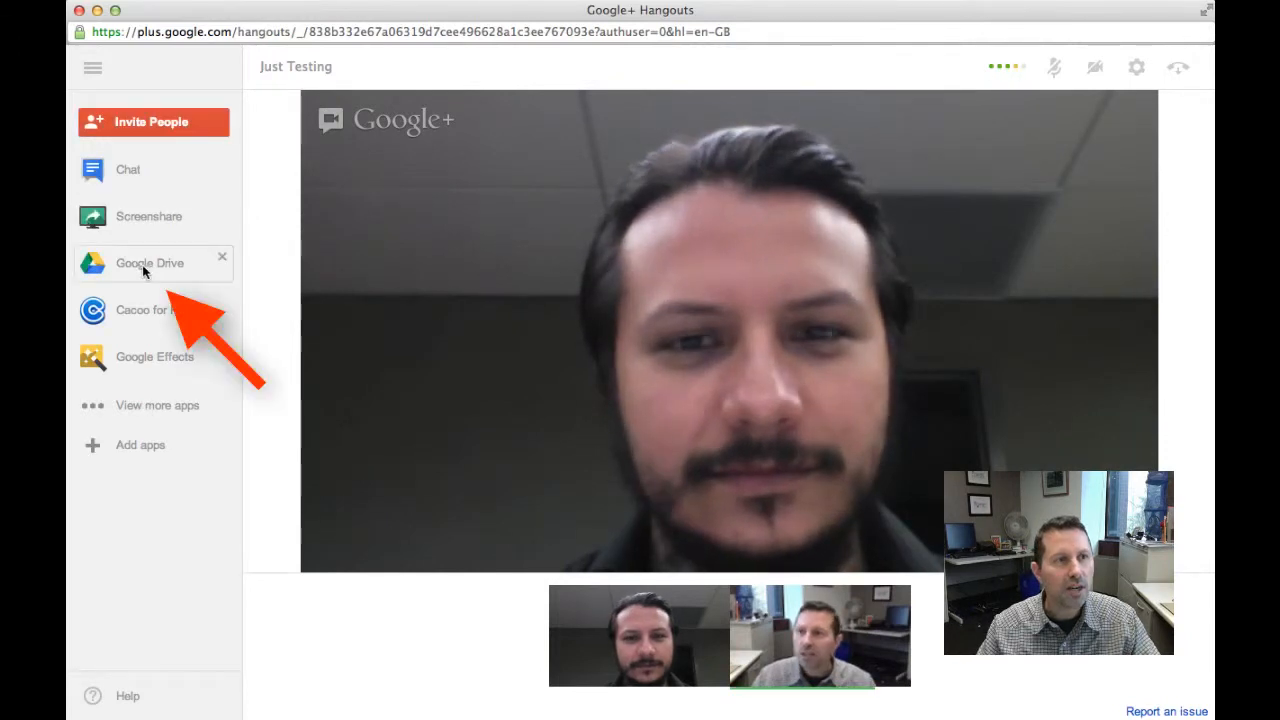
{"action": "mouse_move", "coordinate": [150, 264]}
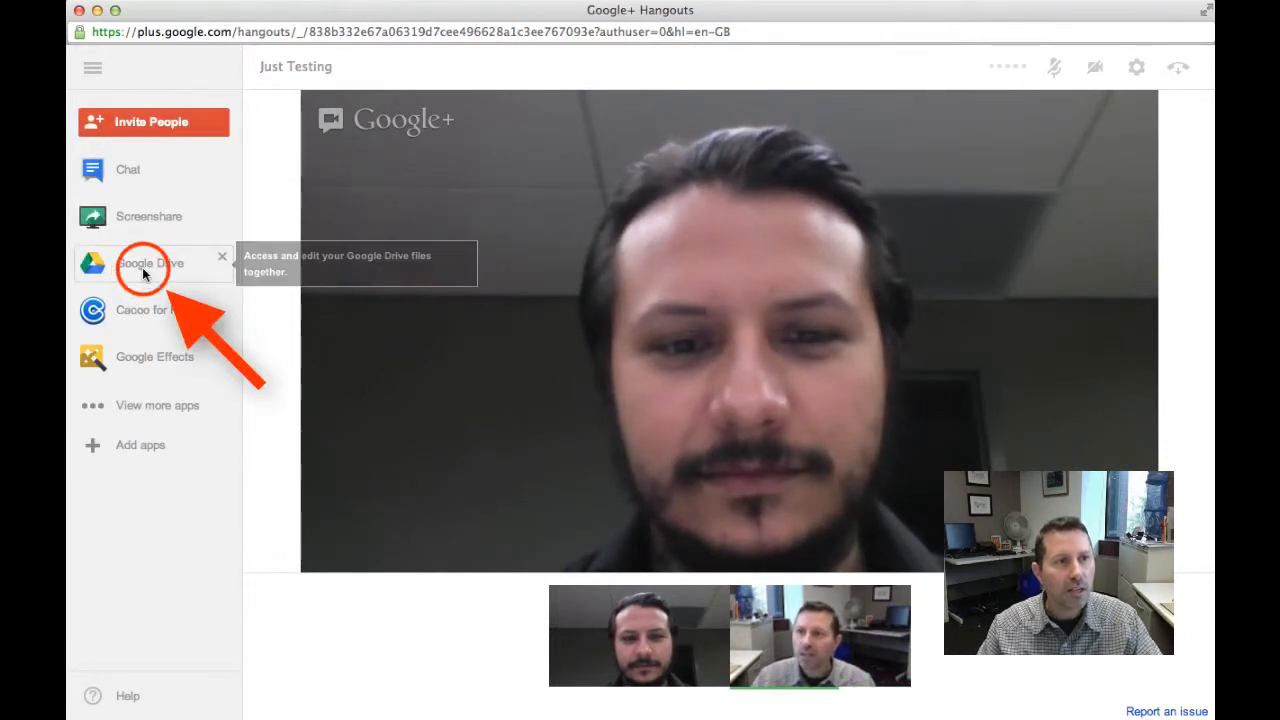
- Bring up Google Drive inside the hangout
{"action": "left_click", "coordinate": [148, 264]}
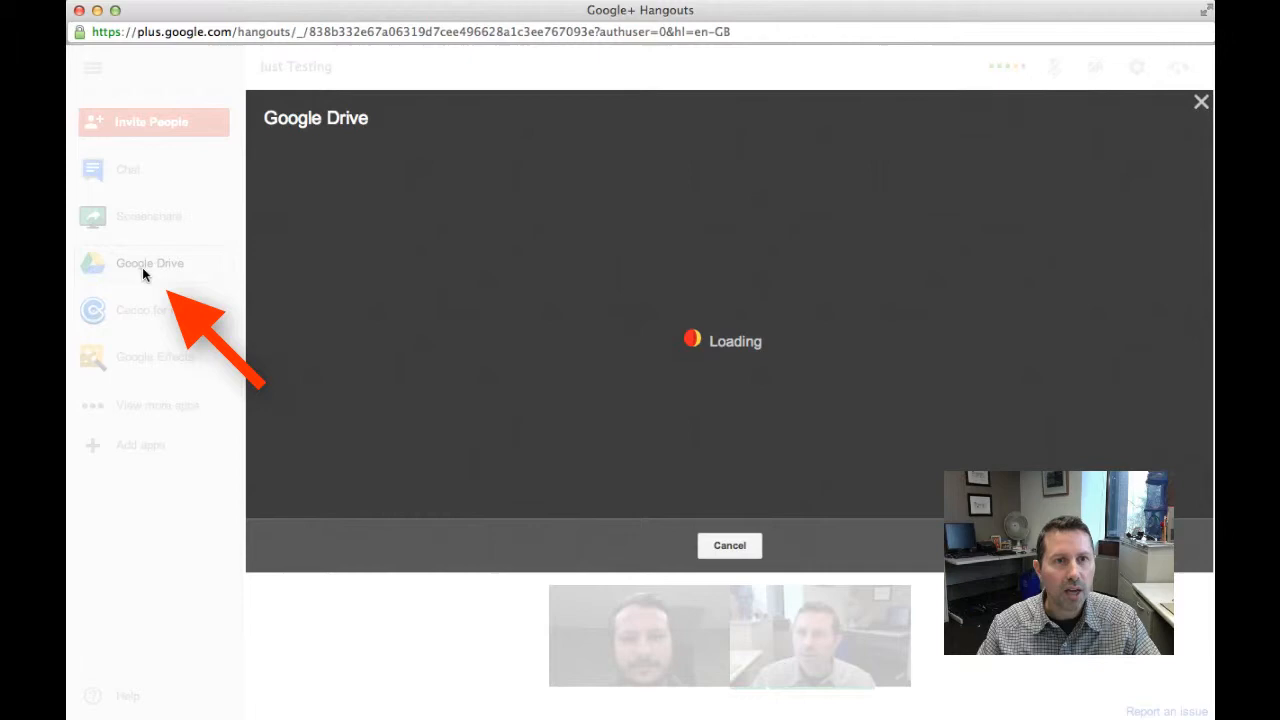
{"action": "left_click", "coordinate": [728, 544]}
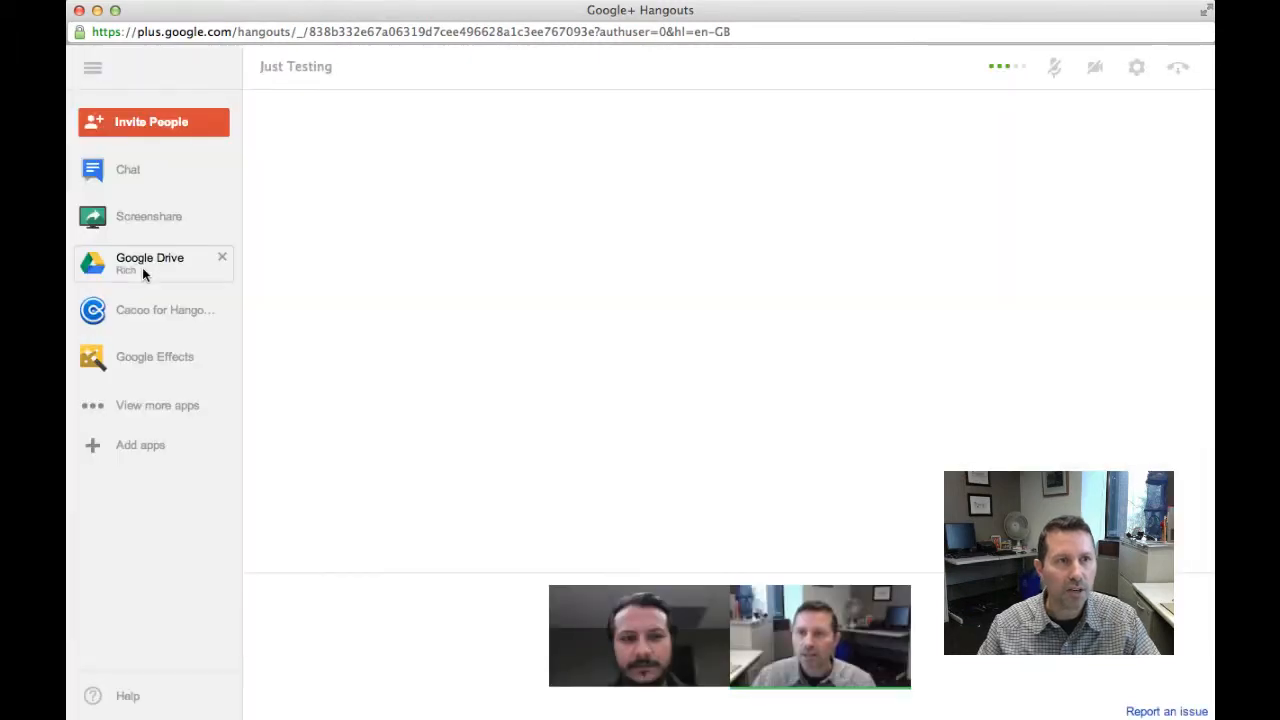
{"action": "left_click", "coordinate": [150, 264]}
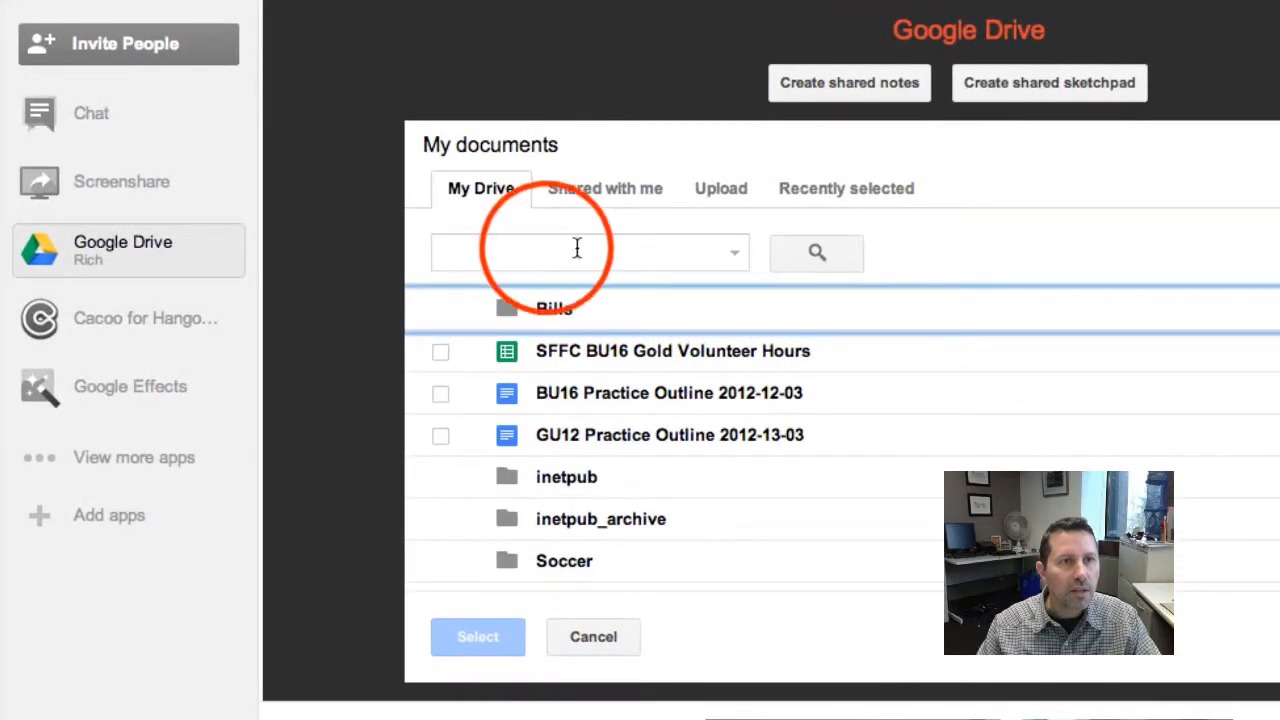
- Search Drive for 'alrw' and select the ALRW Learning Outcomes document to share
{"action": "left_click", "coordinate": [588, 252]}
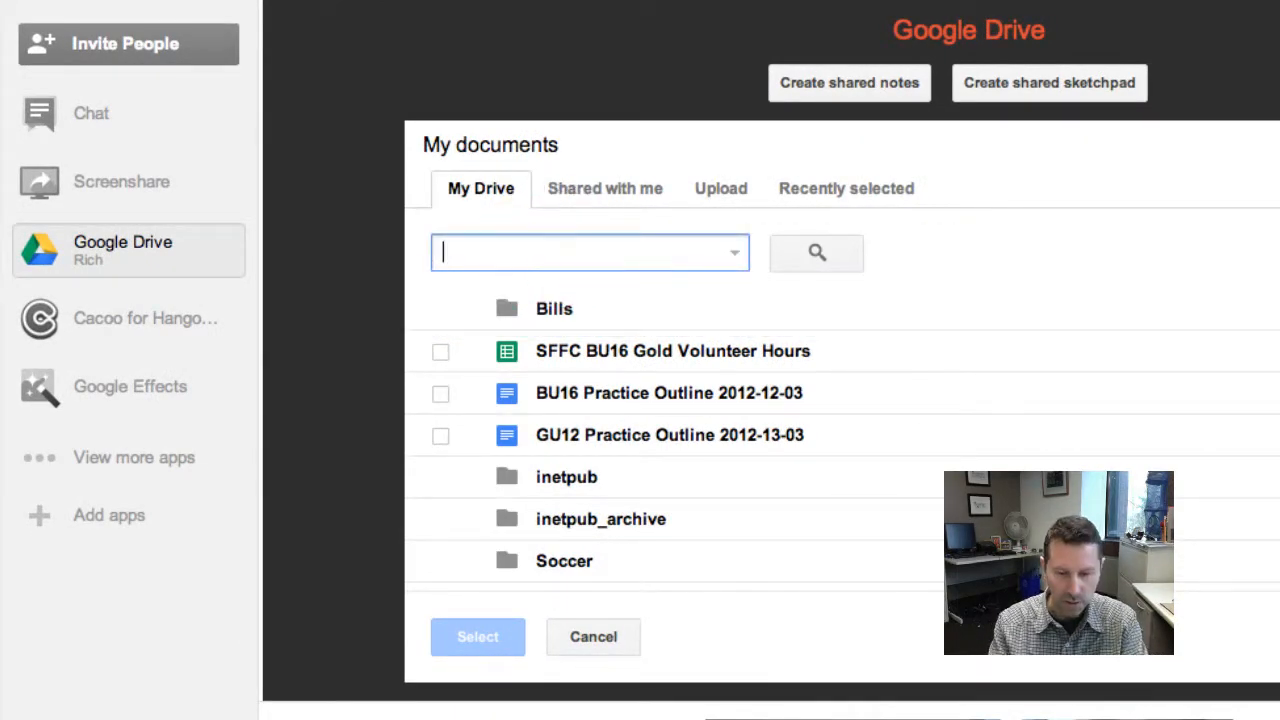
{"action": "type", "text": "alrw"}
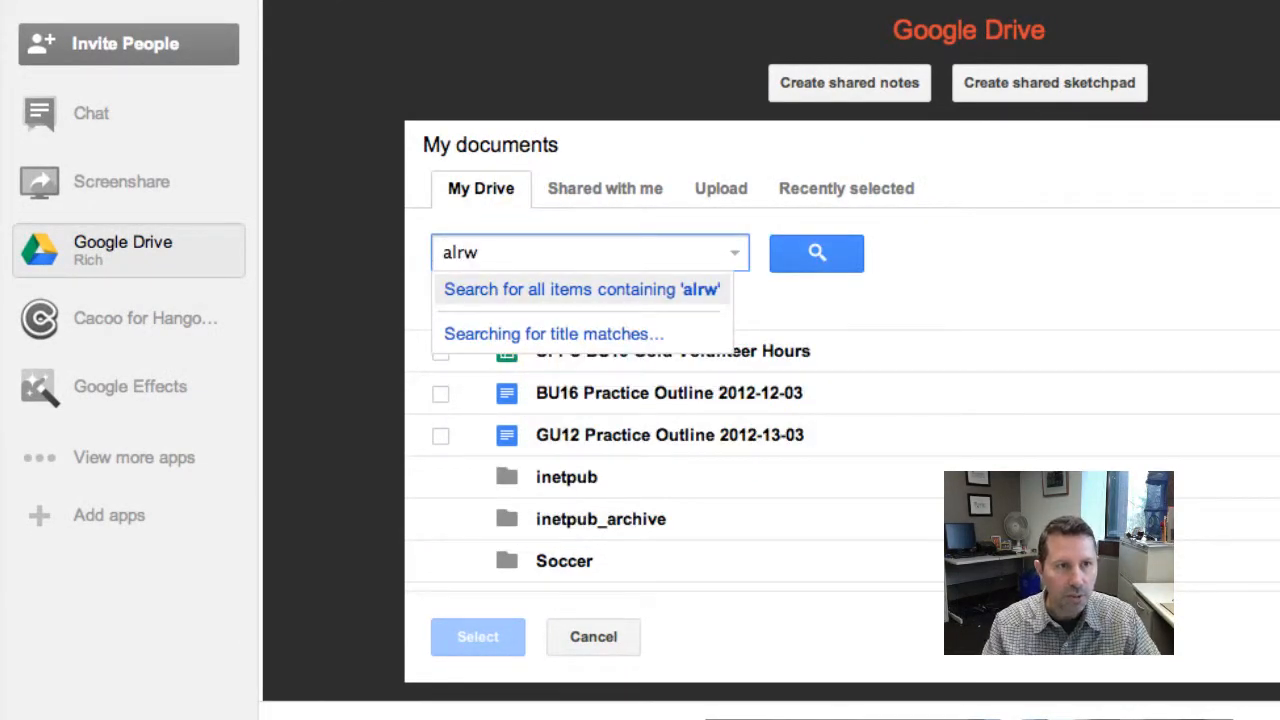
{"action": "left_click", "coordinate": [816, 252]}
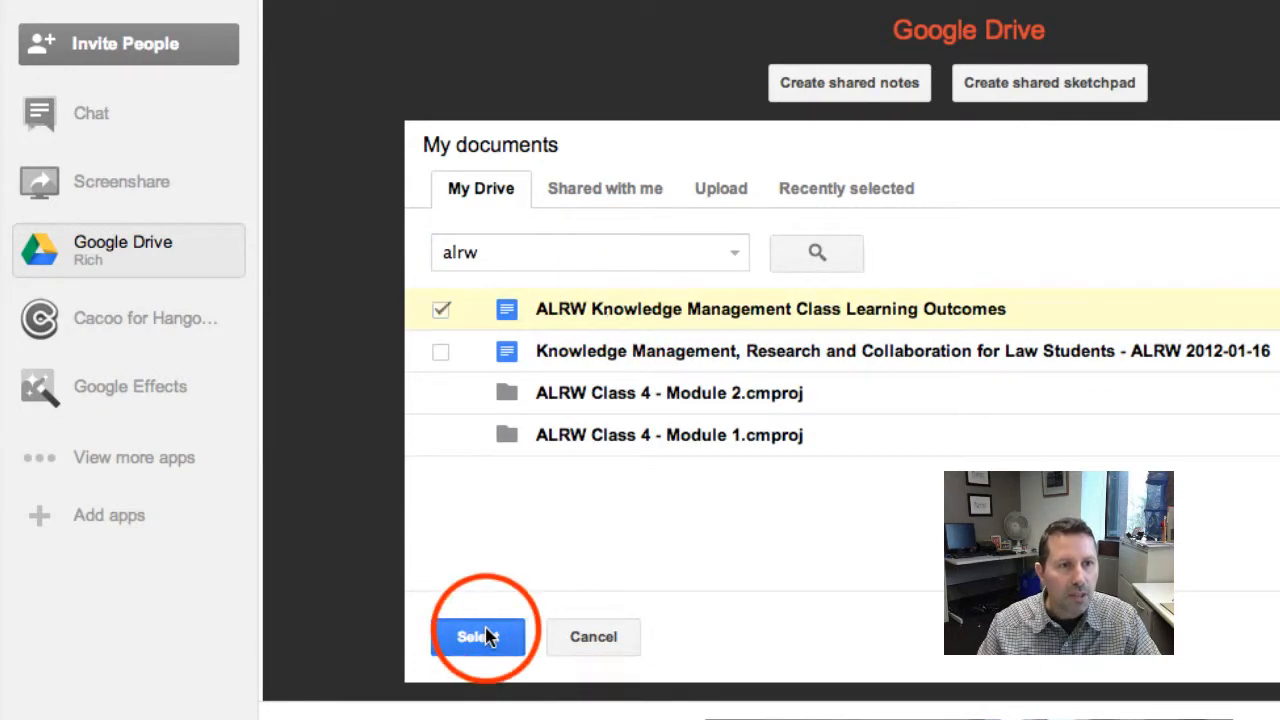
{"action": "left_click", "coordinate": [480, 636]}
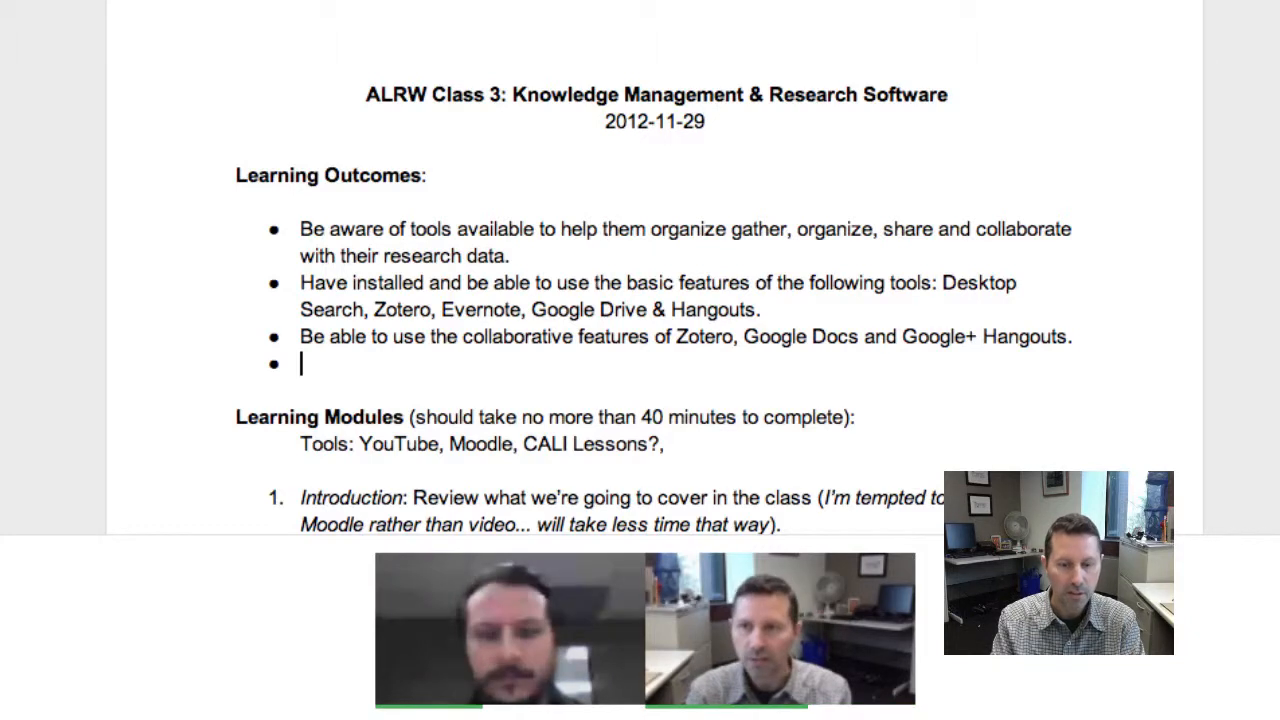
- Add bullets 'Justs testing....' and 'Hi Rich!' under Learning Outcomes
{"action": "type", "text": "Justs testing"}
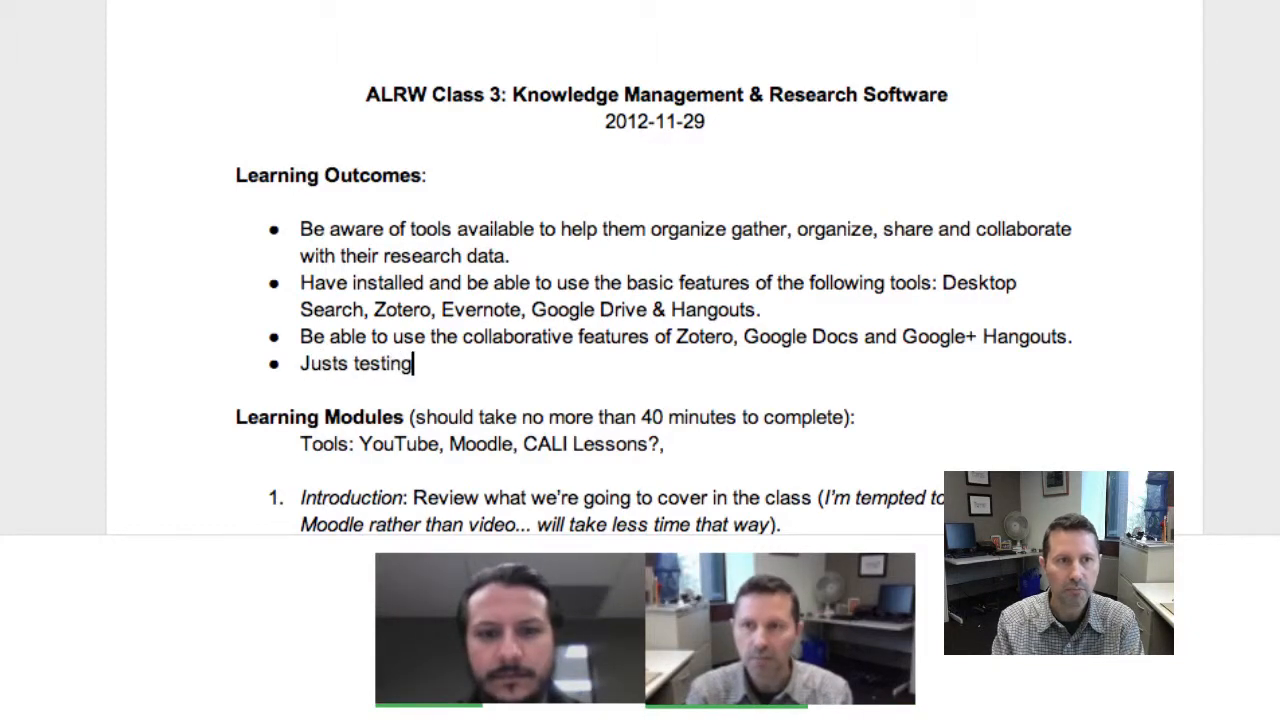
{"action": "type", "text": "...."}
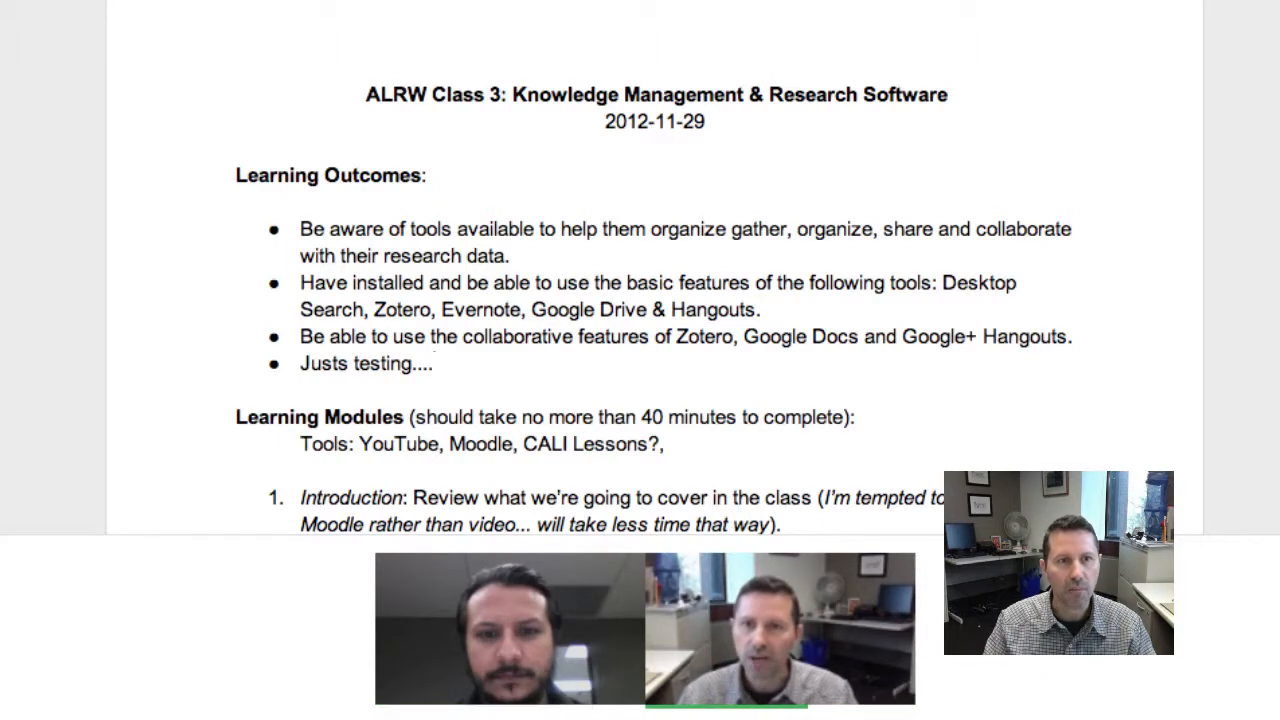
{"action": "key", "text": "Return"}
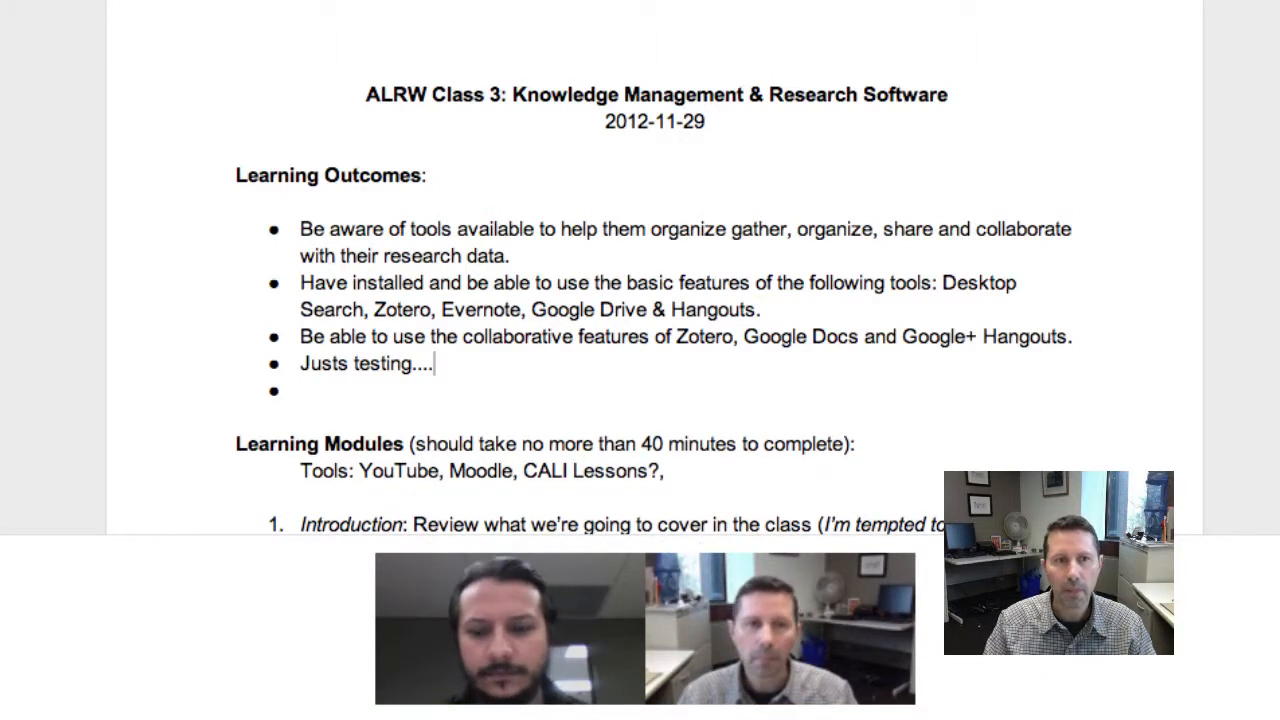
{"action": "type", "text": "Hi R"}
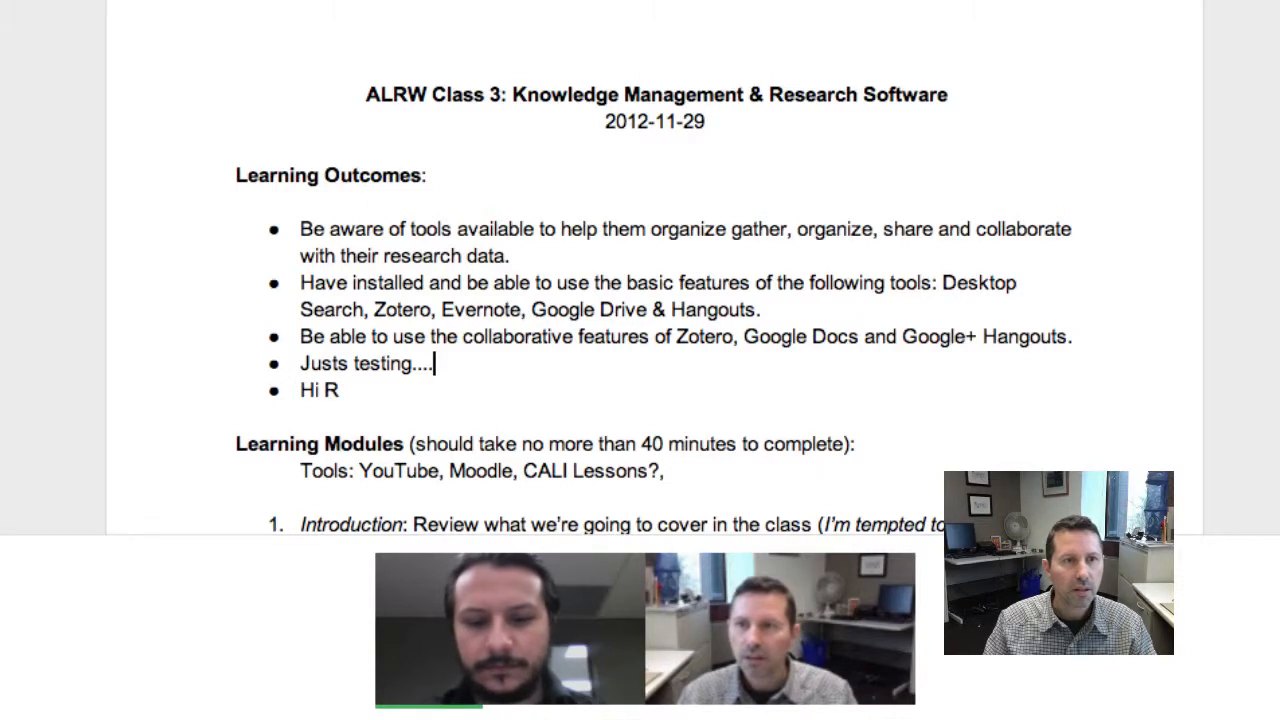
{"action": "type", "text": "ich!"}
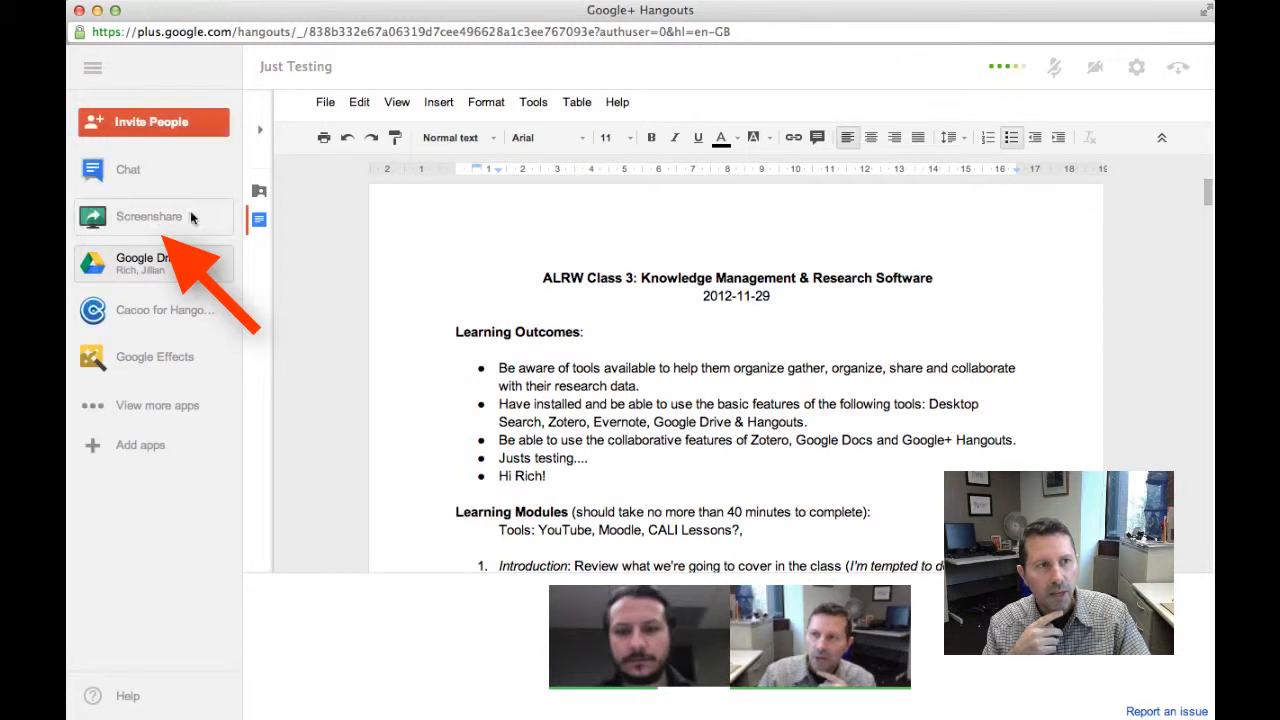
{"action": "mouse_move", "coordinate": [148, 224]}
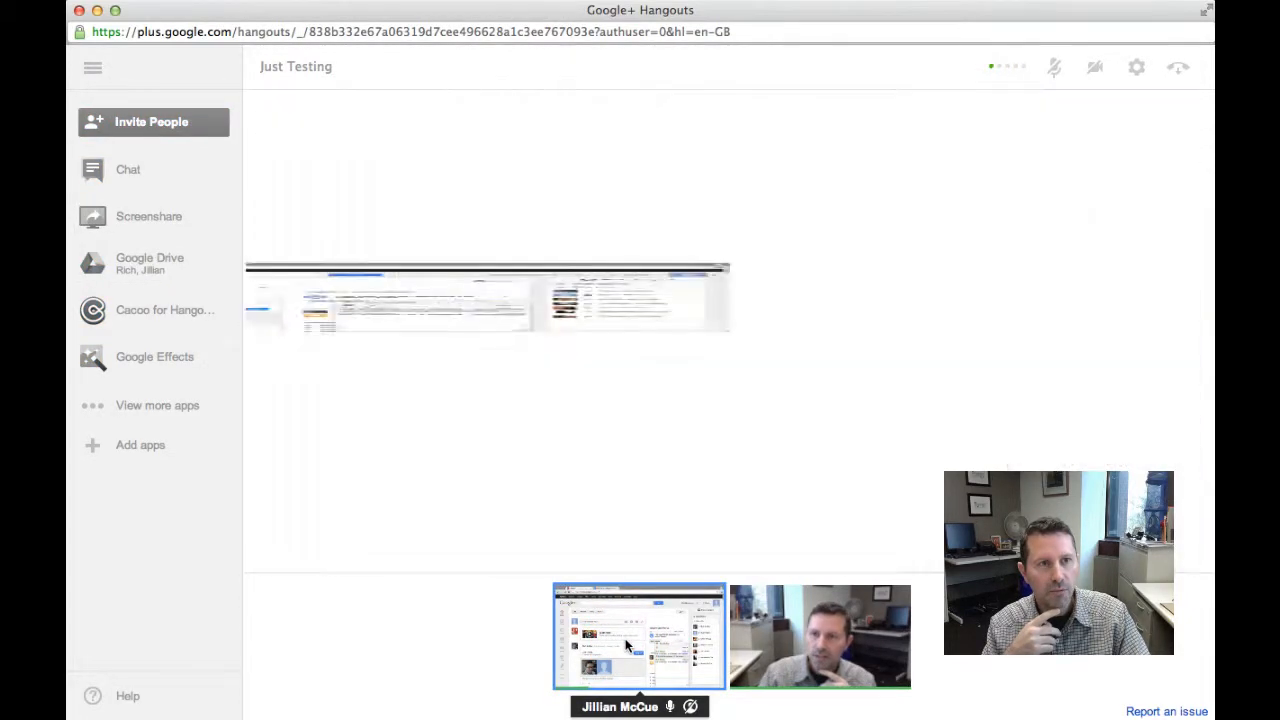
- View the colleague's screen share full size from the filmstrip
{"action": "left_click", "coordinate": [640, 636]}
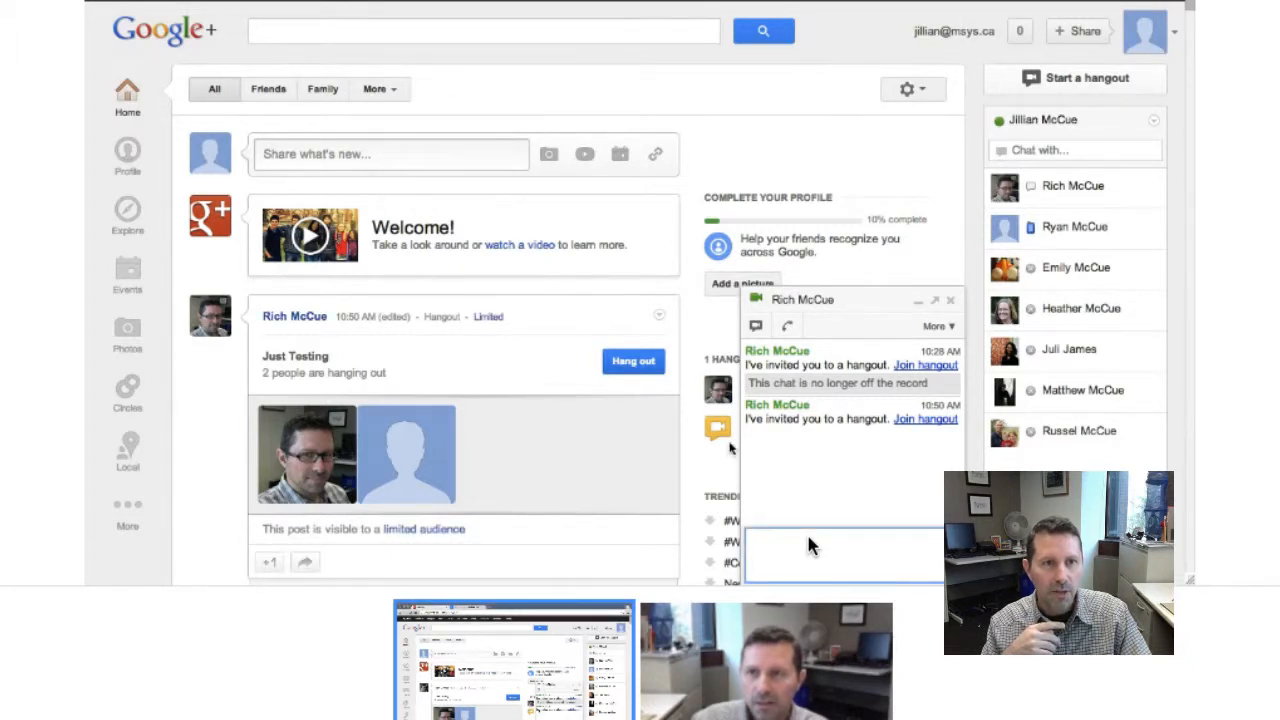
- Send the chat message 'I'm in the chat box now. Phew!'
{"action": "type", "text": "I'm in the chat"}
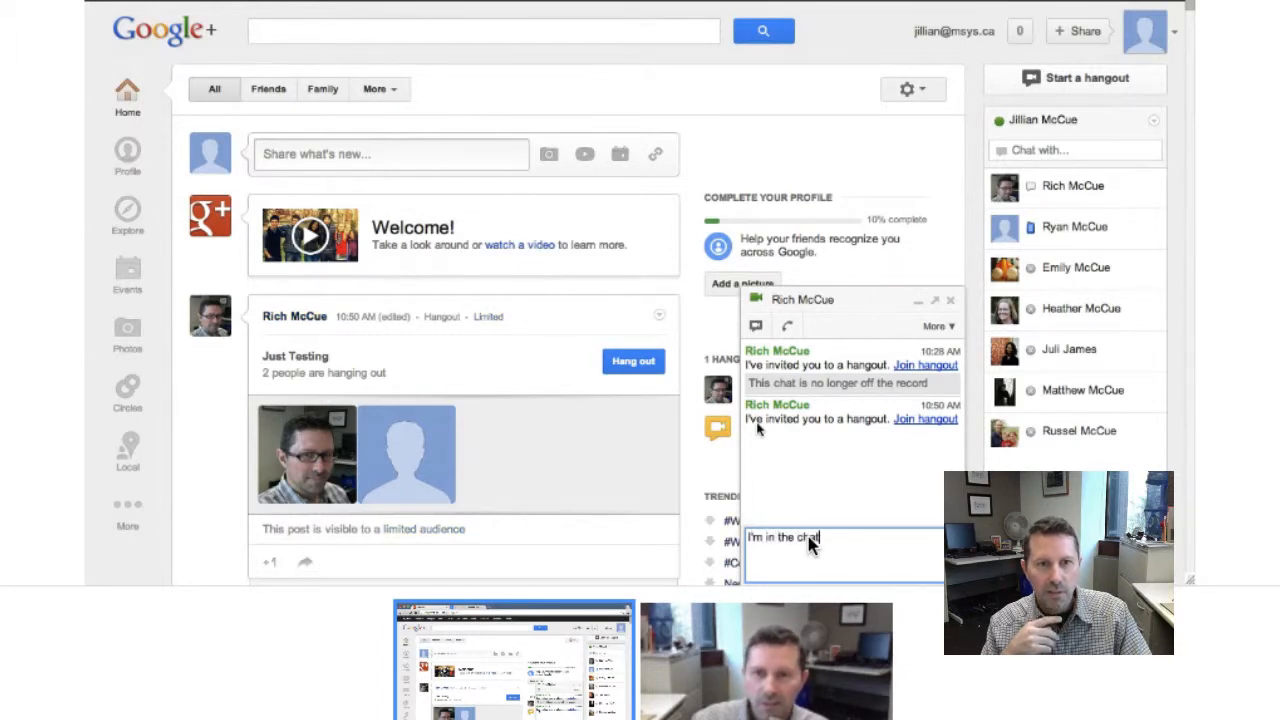
{"action": "type", "text": "box now. Phew"}
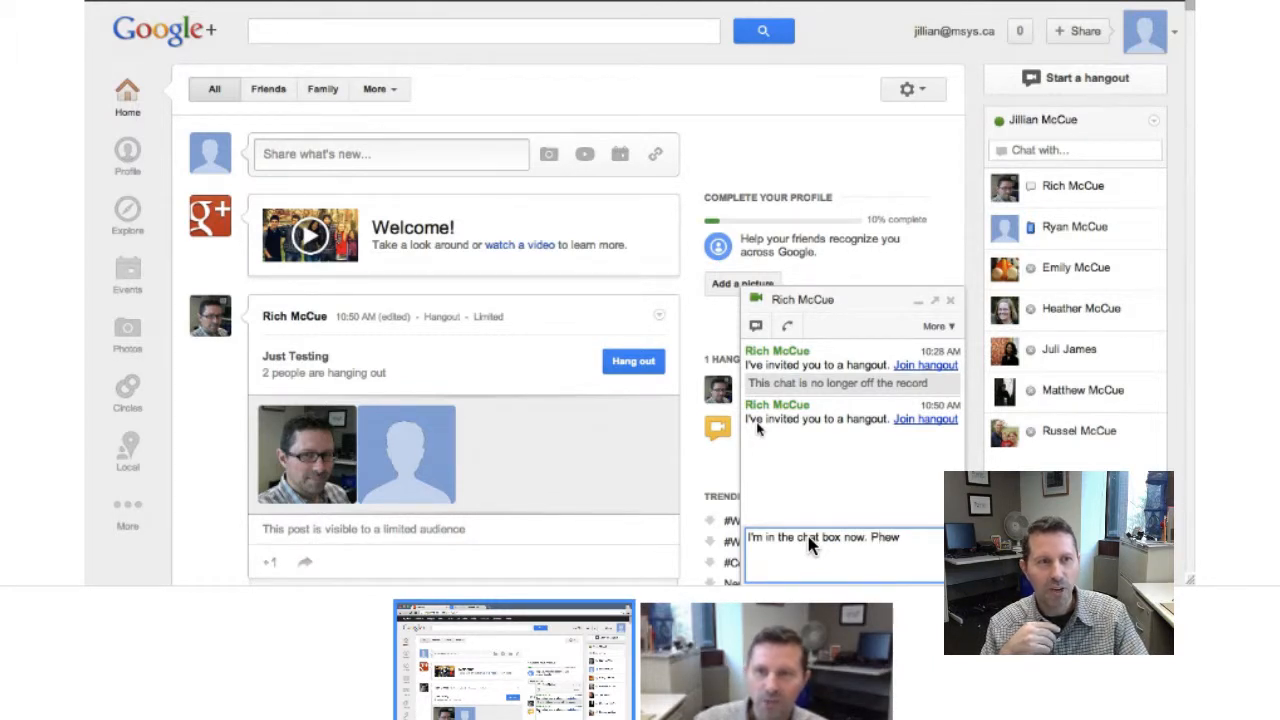
{"action": "type", "text": "!"}
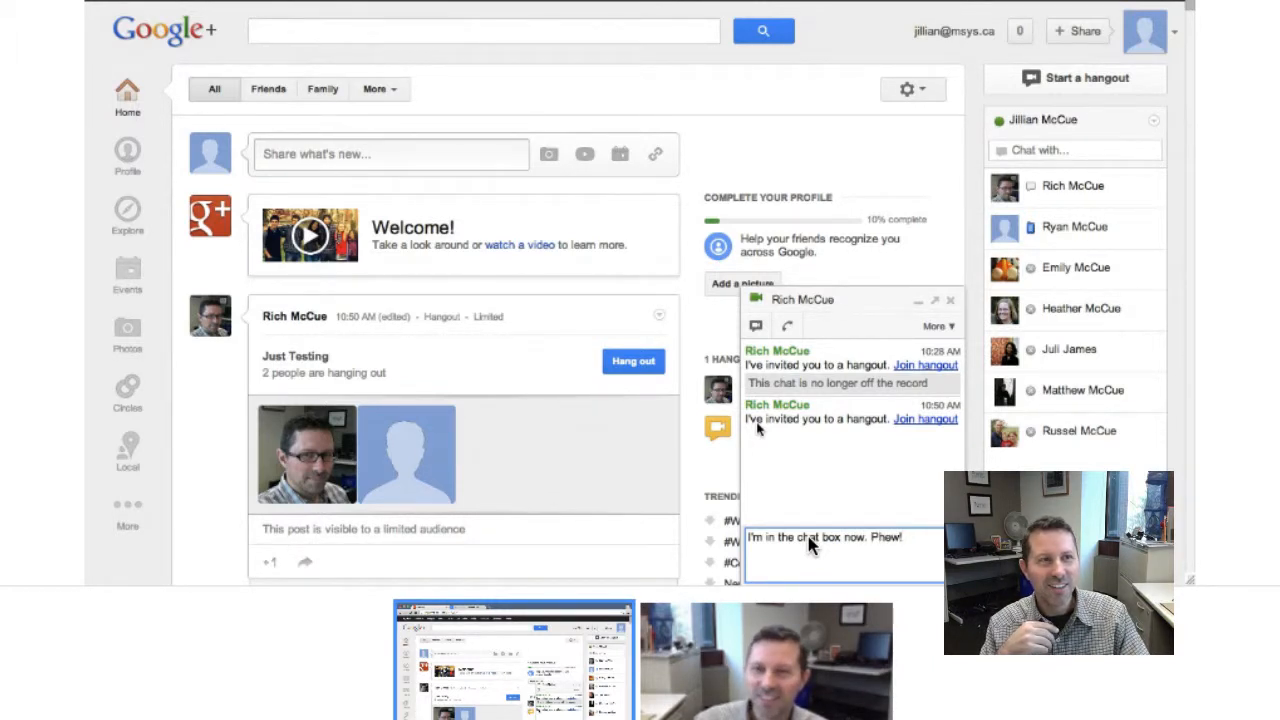
{"action": "key", "text": "Return"}
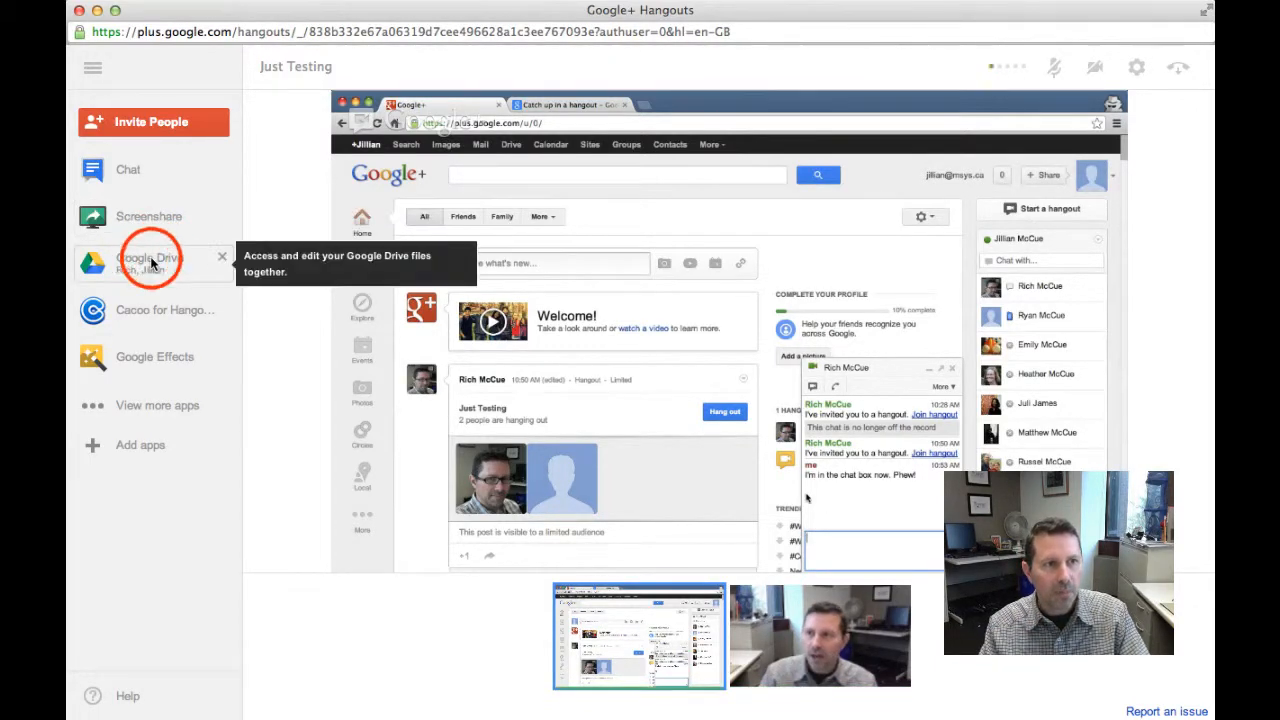
- Return to the shared ALRW Learning Outcomes document
{"action": "left_click", "coordinate": [150, 262]}
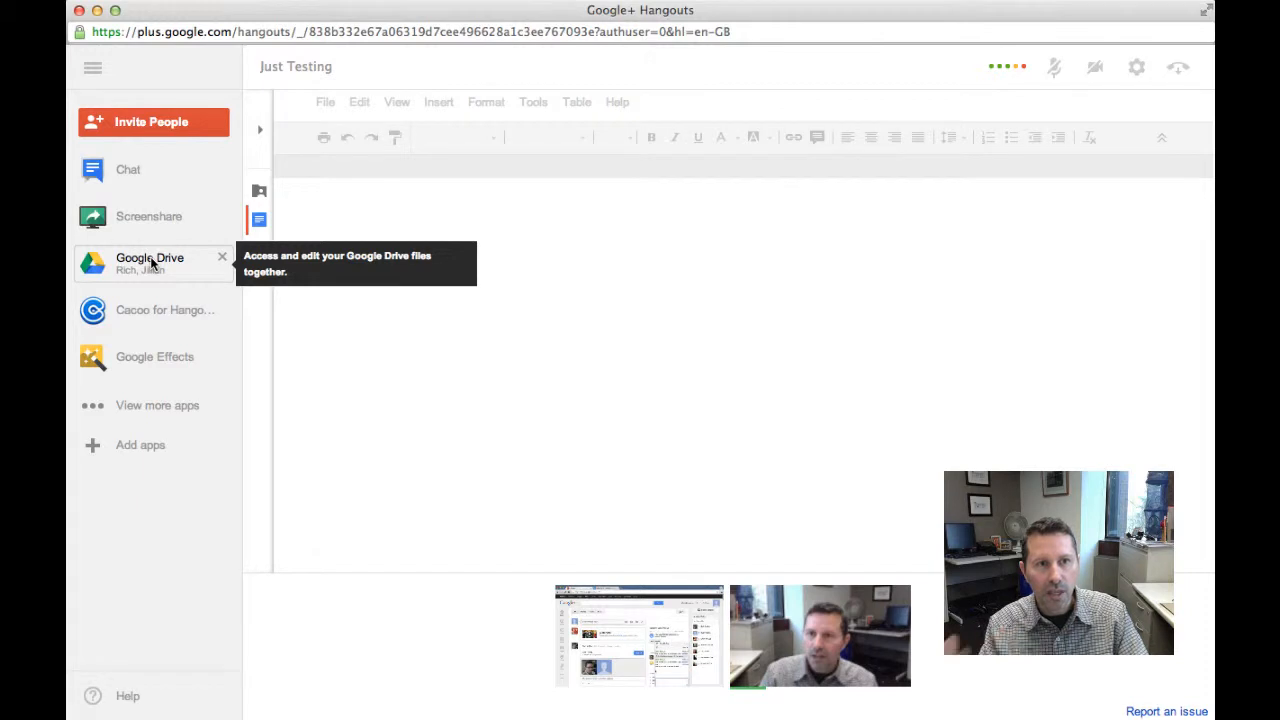
{"action": "left_click", "coordinate": [150, 264]}
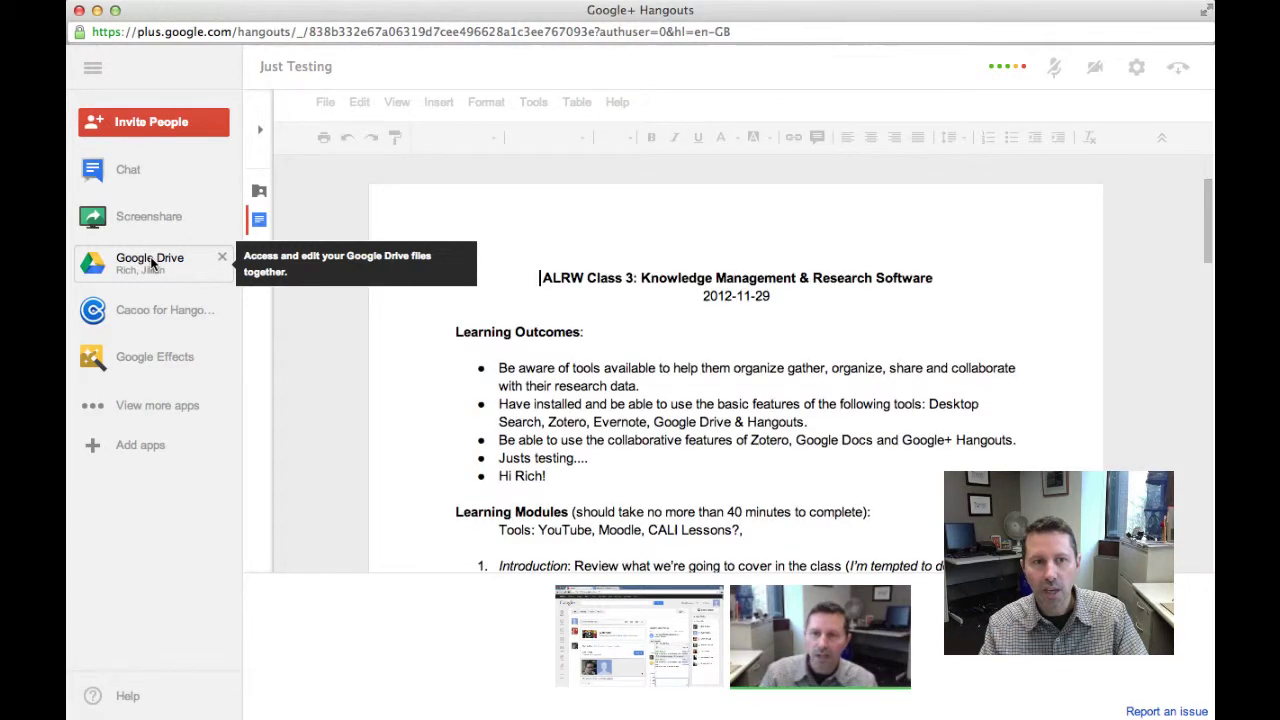